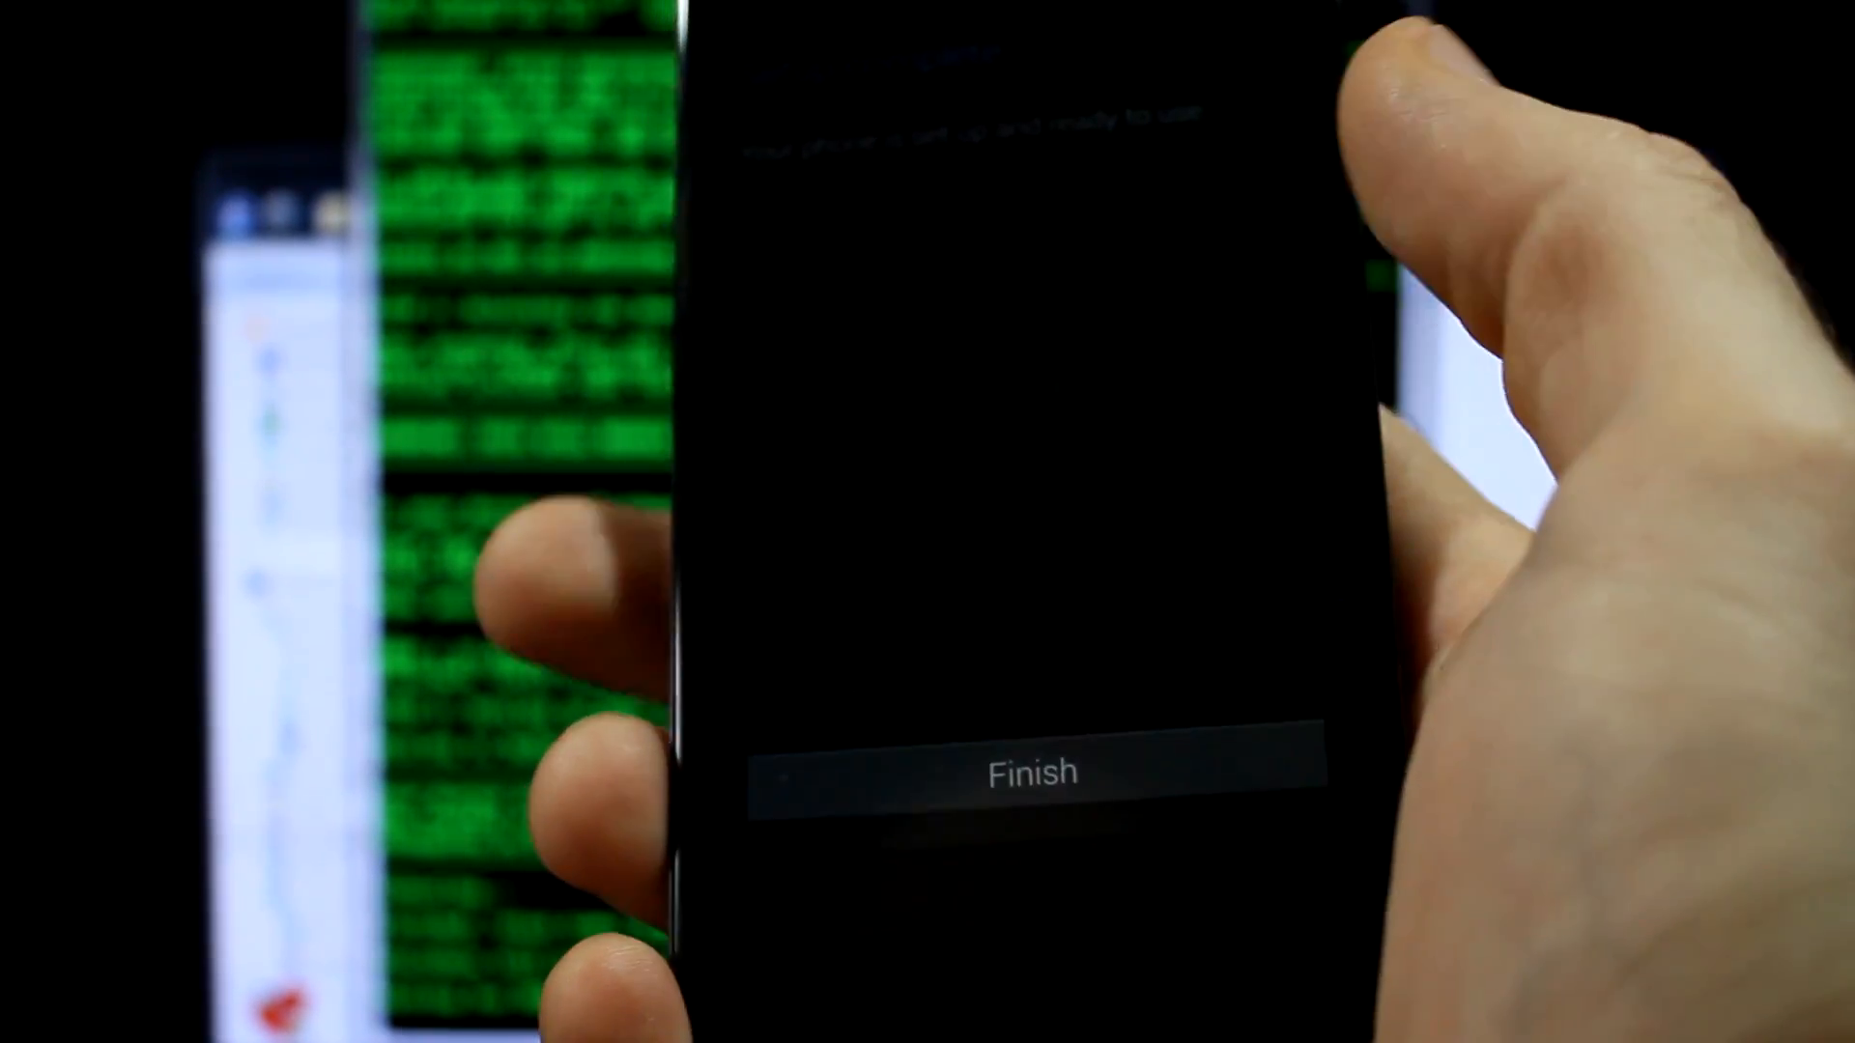
# Step: Finish the Android Setup Wizard on its final screen
pyautogui.click(1032, 772)
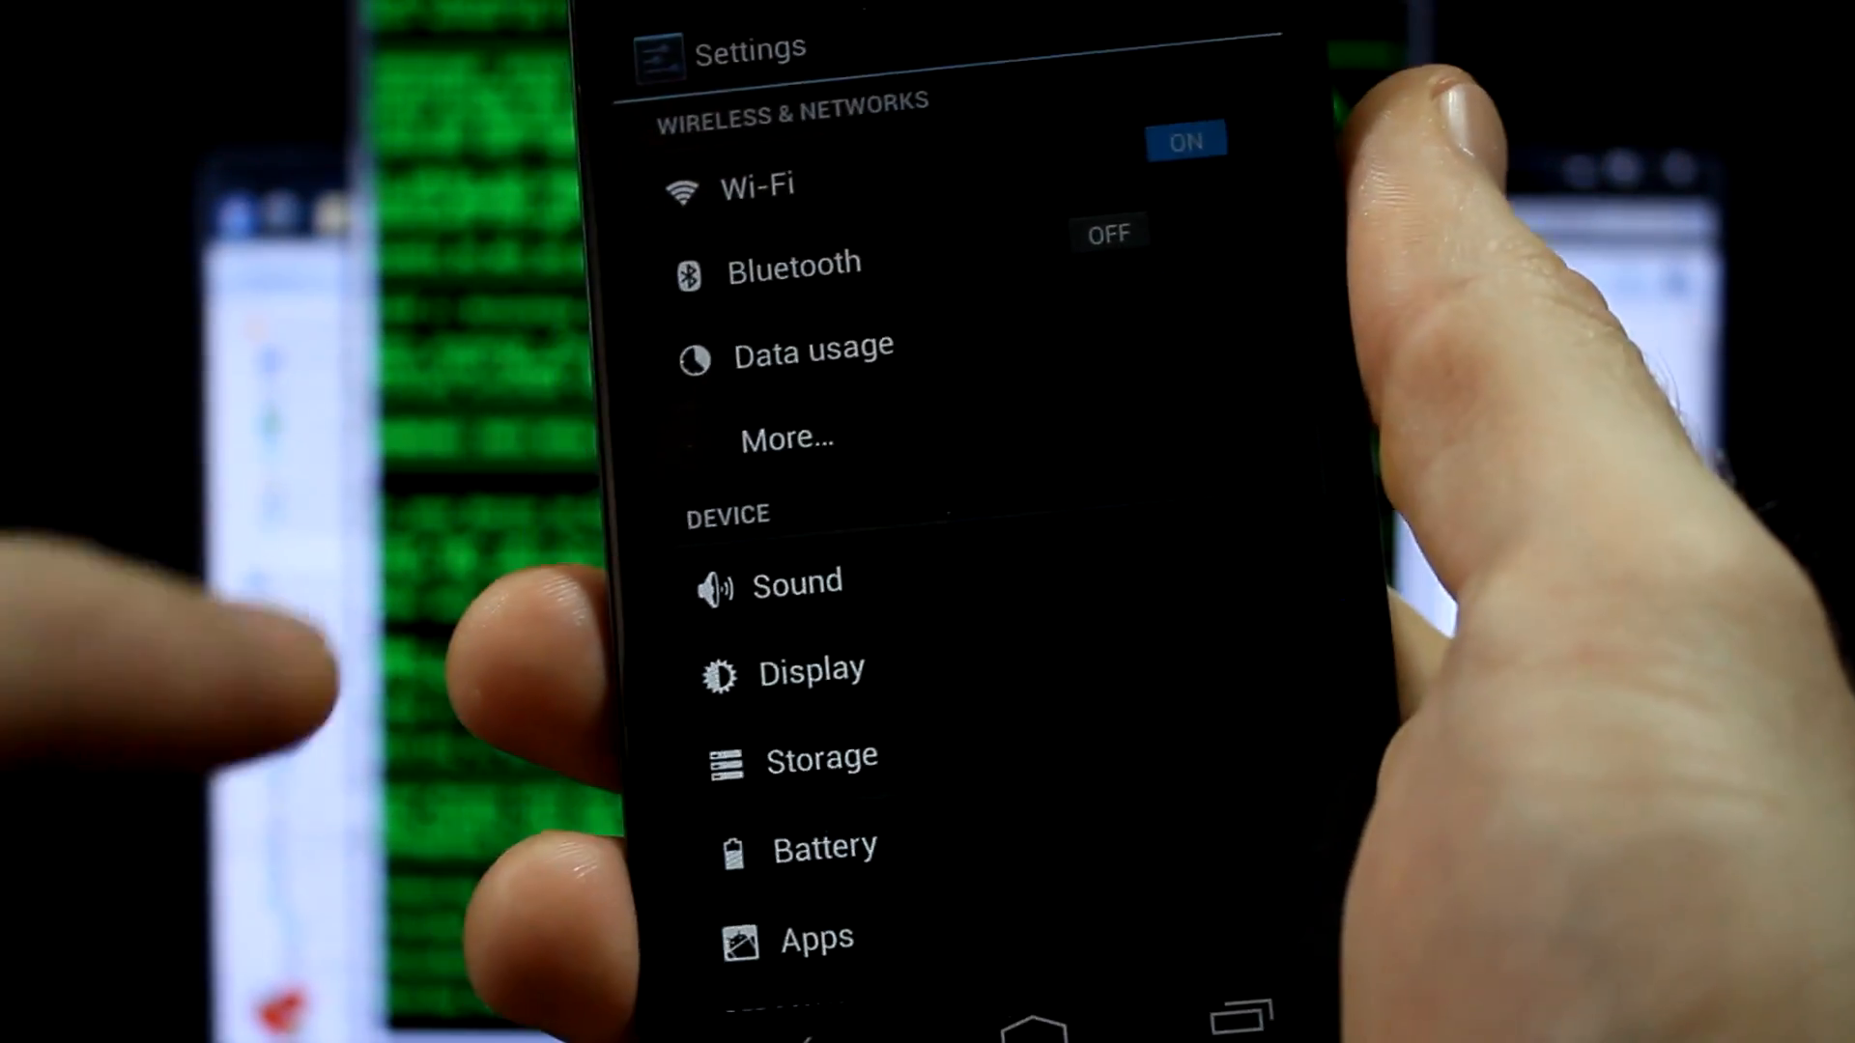
# Step: Scroll Developer options and accept the Allow USB debugging prompt
pyautogui.scroll(-3)
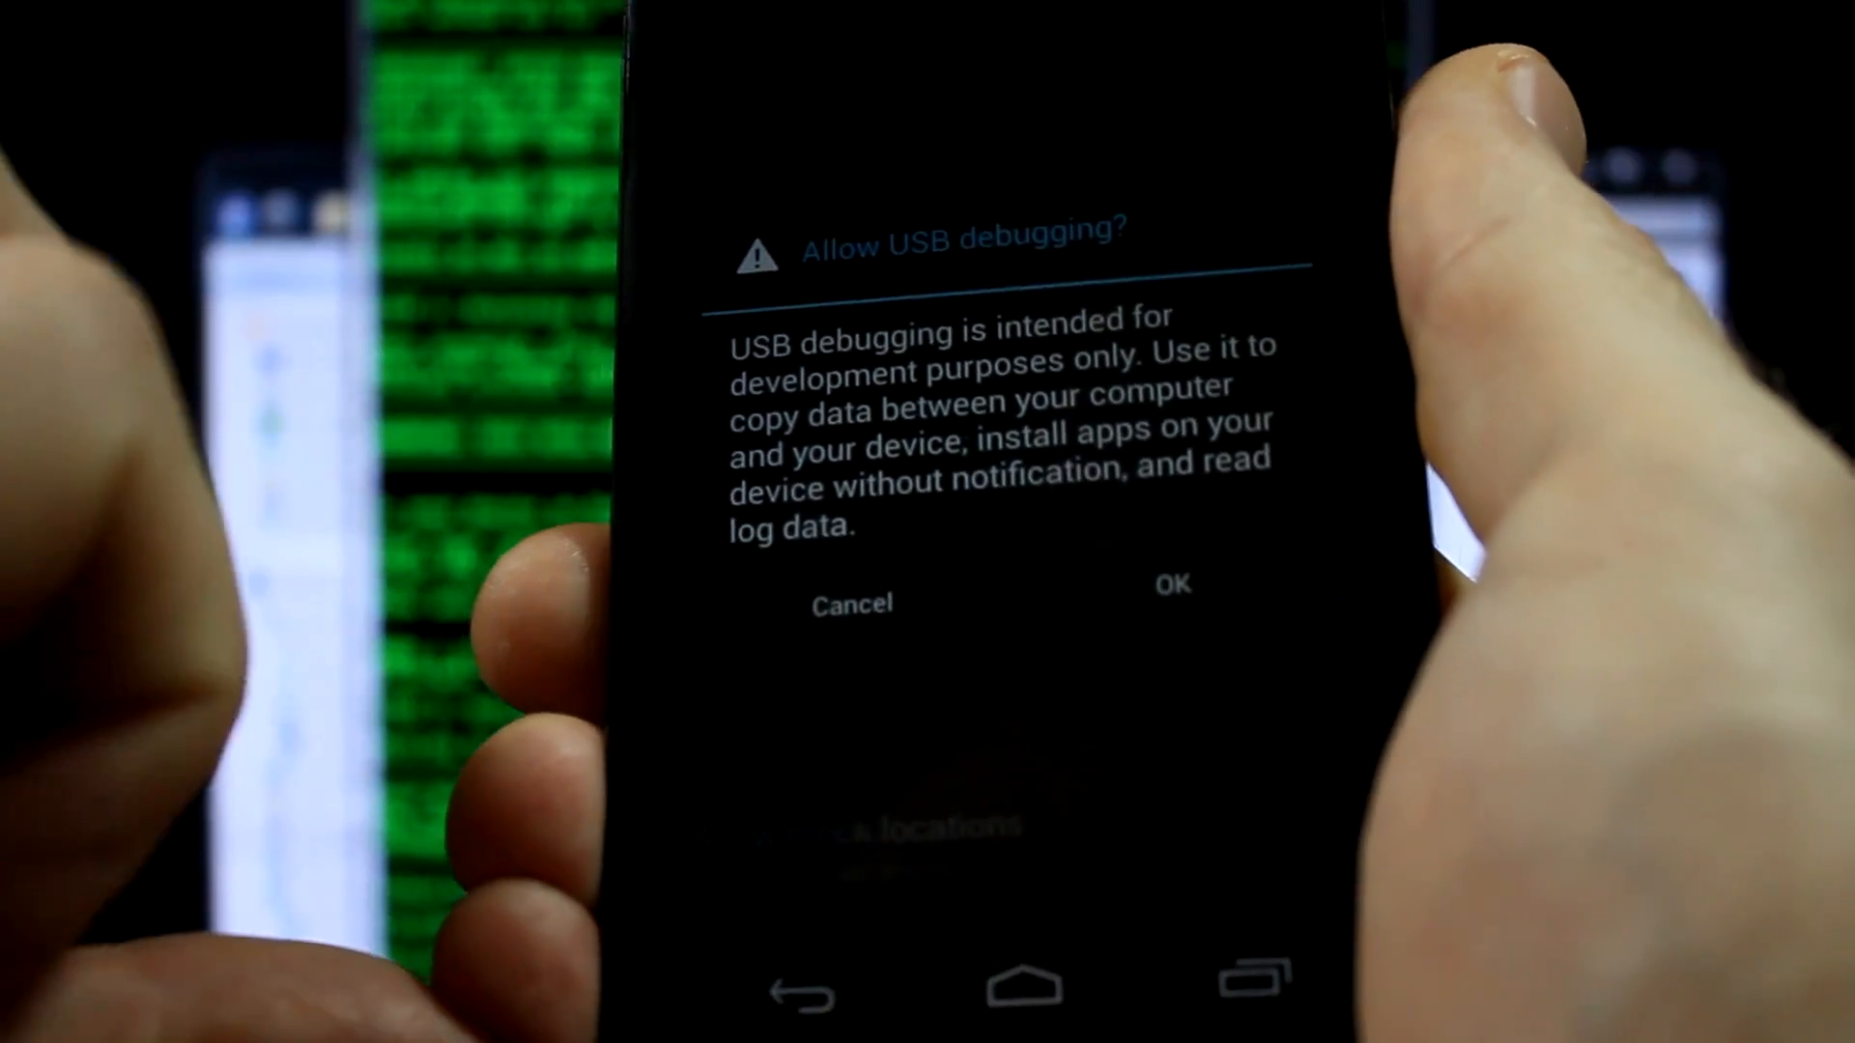
pyautogui.click(1172, 583)
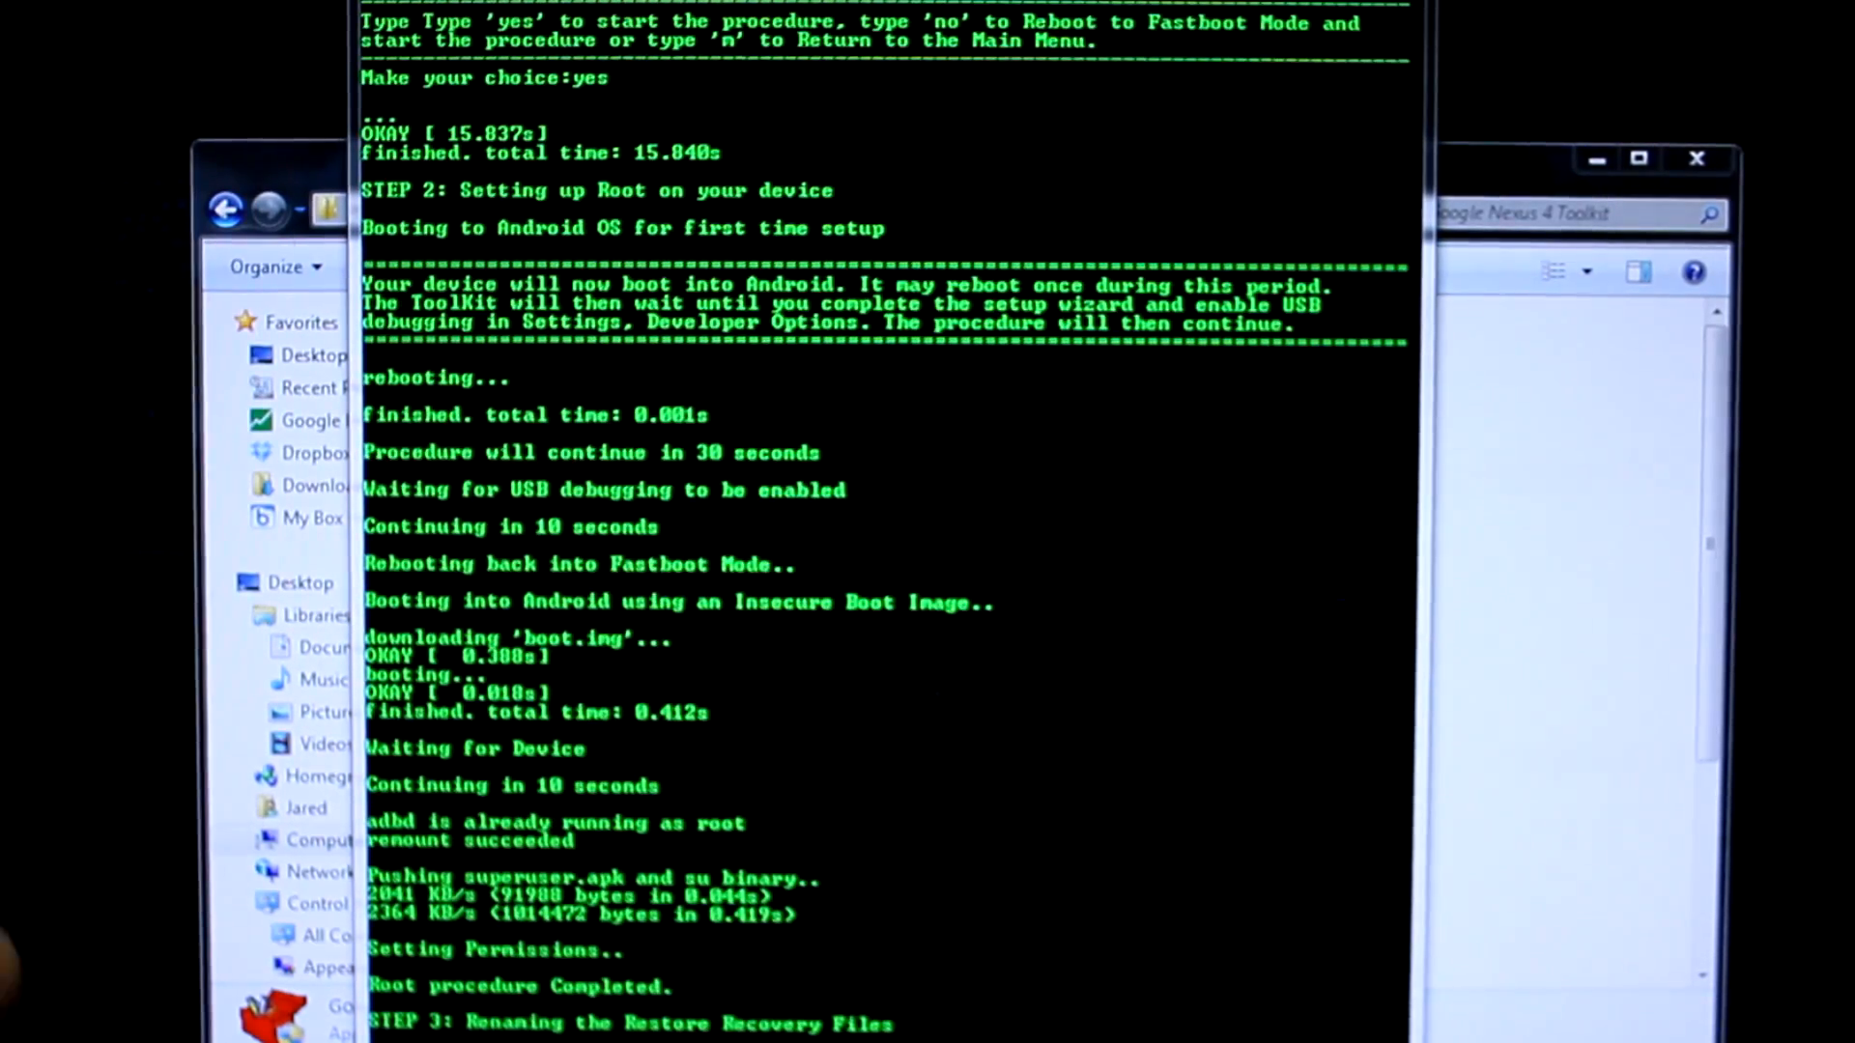
# Step: Scroll the toolkit console while the root script installs superuser and su
pyautogui.scroll(-3)
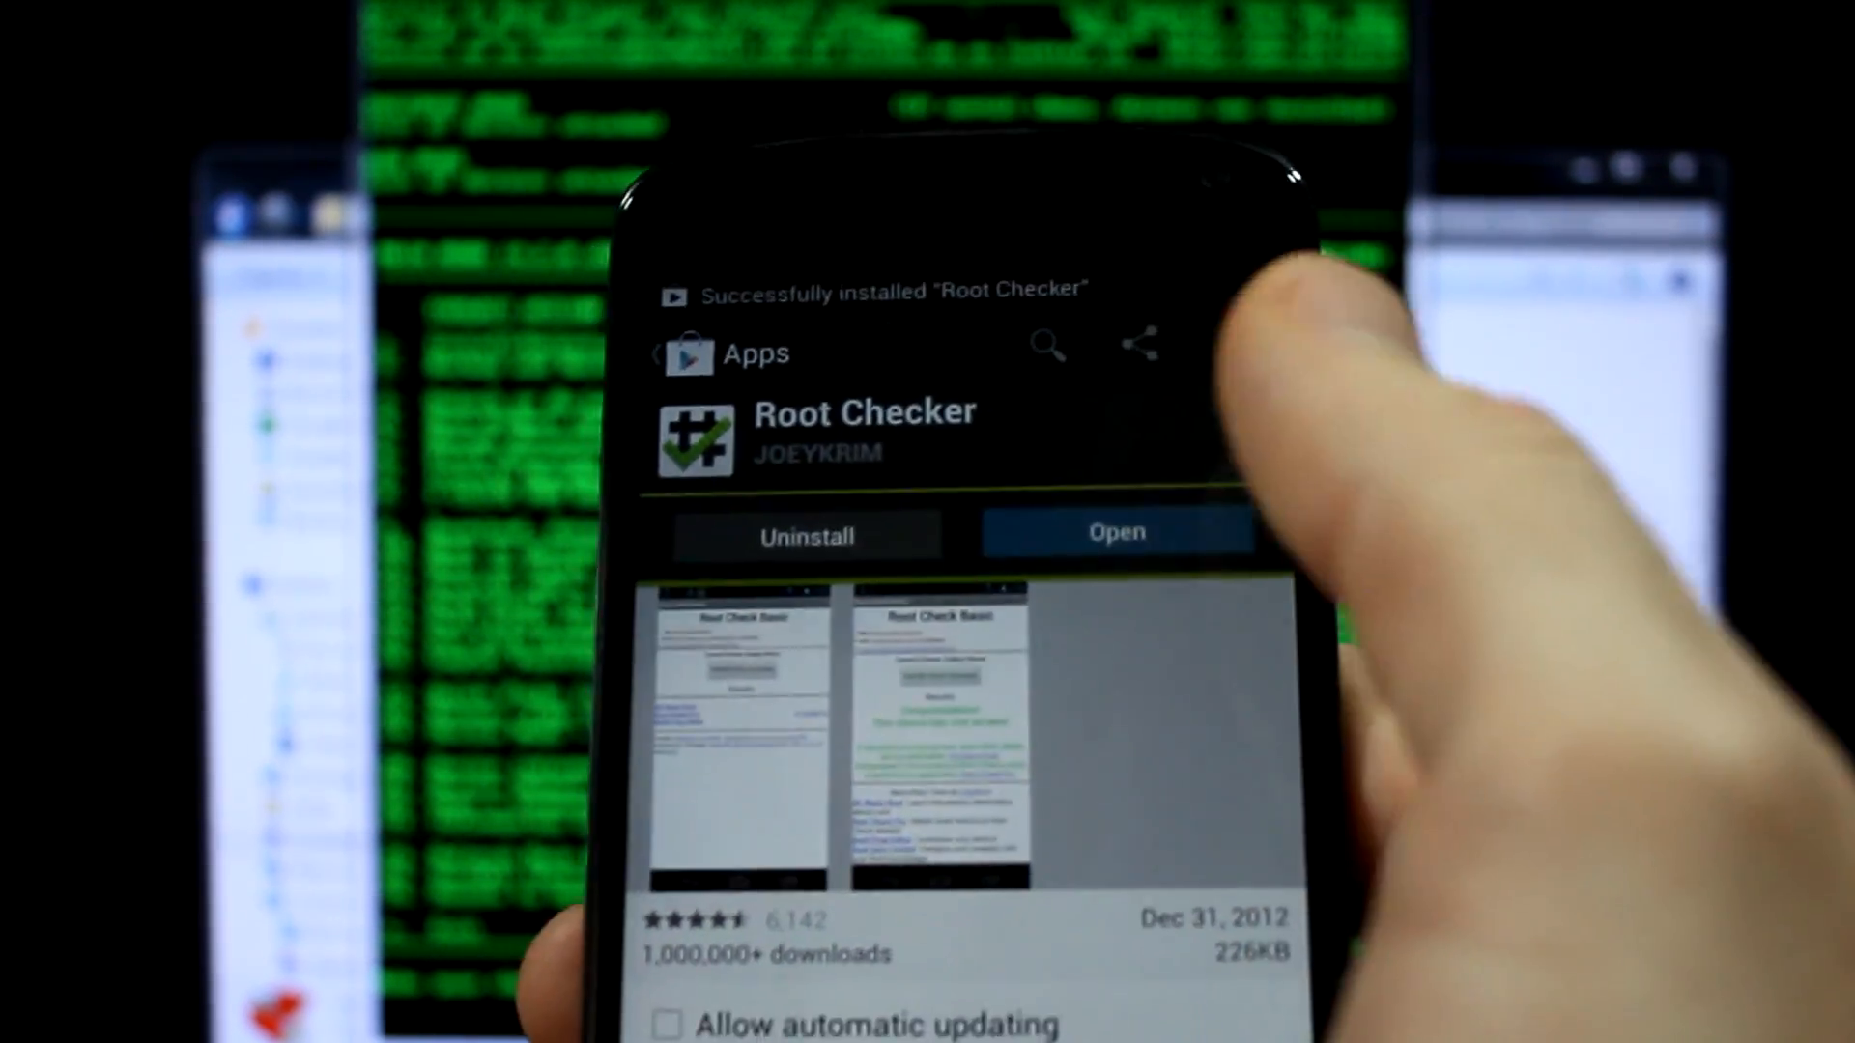
# Step: Launch Root Checker from its Play Store page
pyautogui.click(1118, 531)
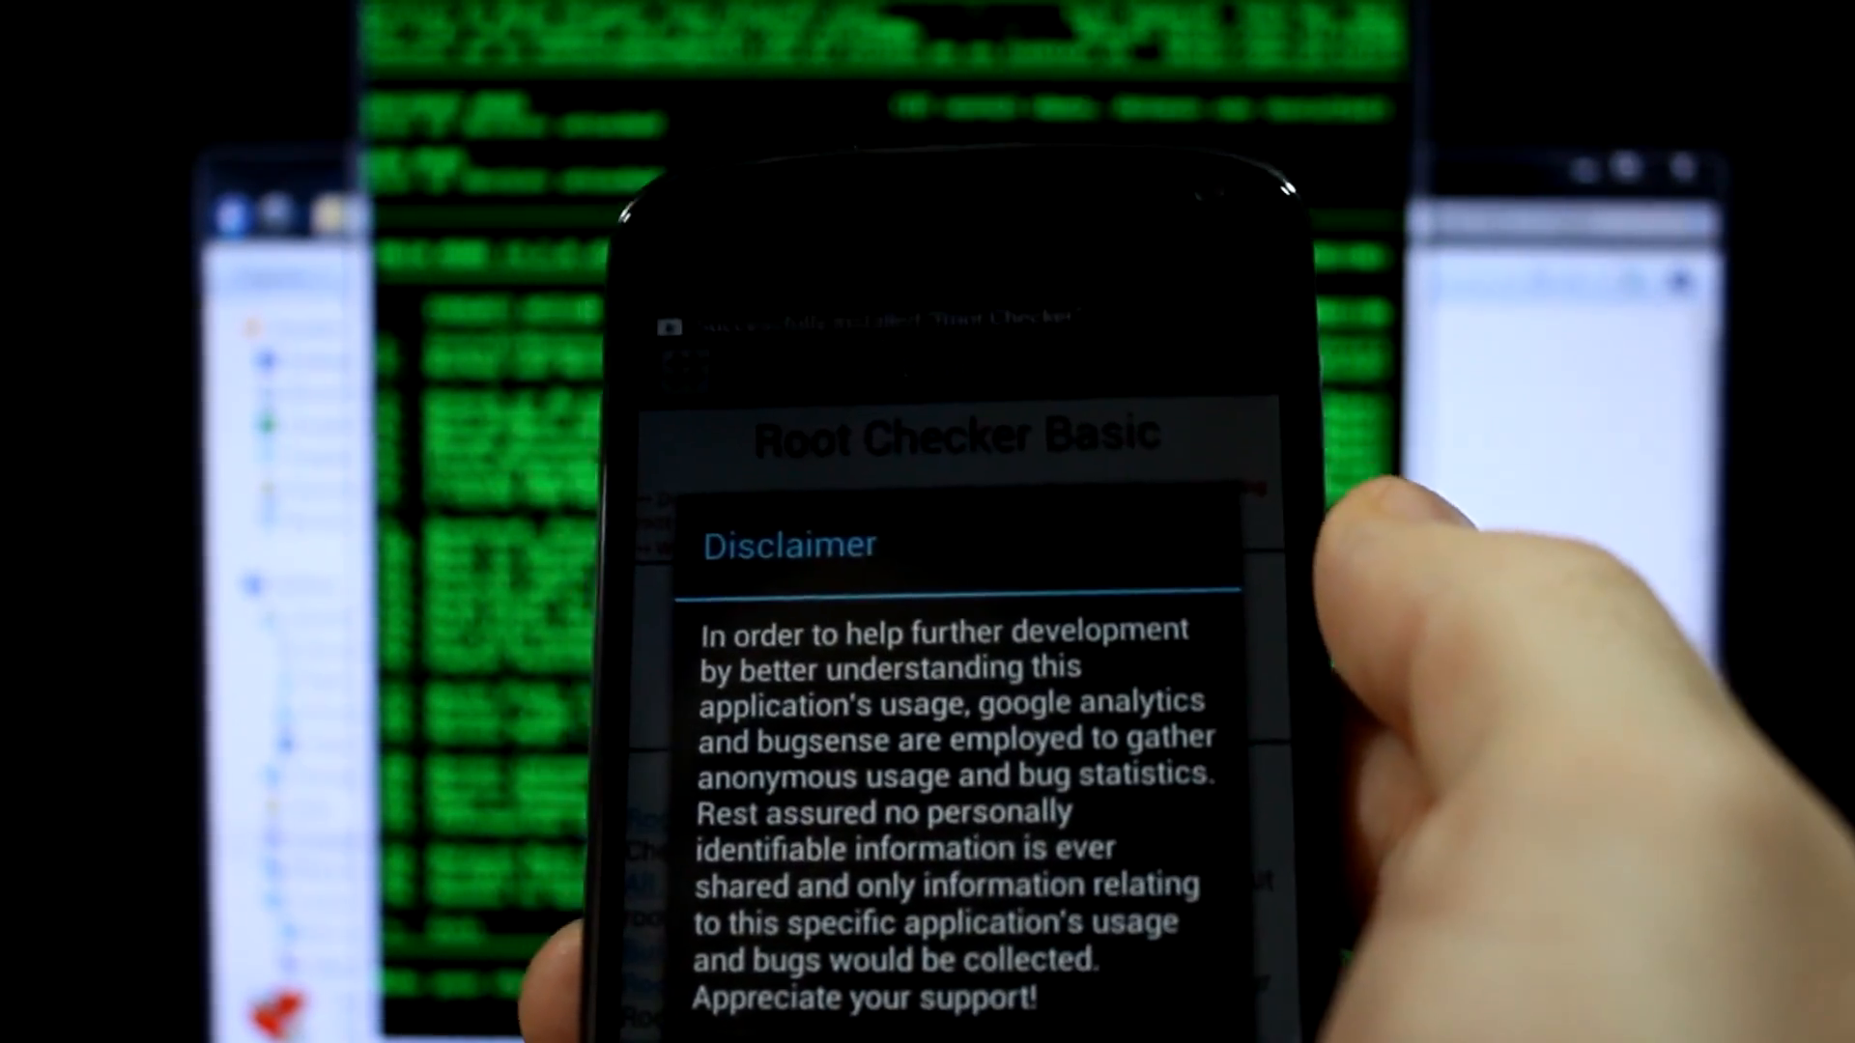